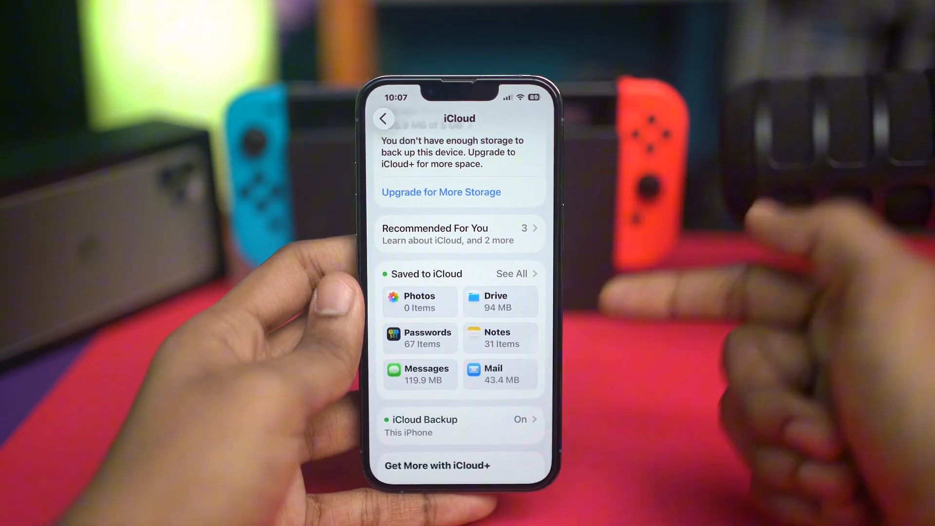
Search the taskbar for 'microsoft Store' and launch the Microsoft Store app.
{"action": "scroll", "scroll_direction": "down", "scroll_amount": 3}
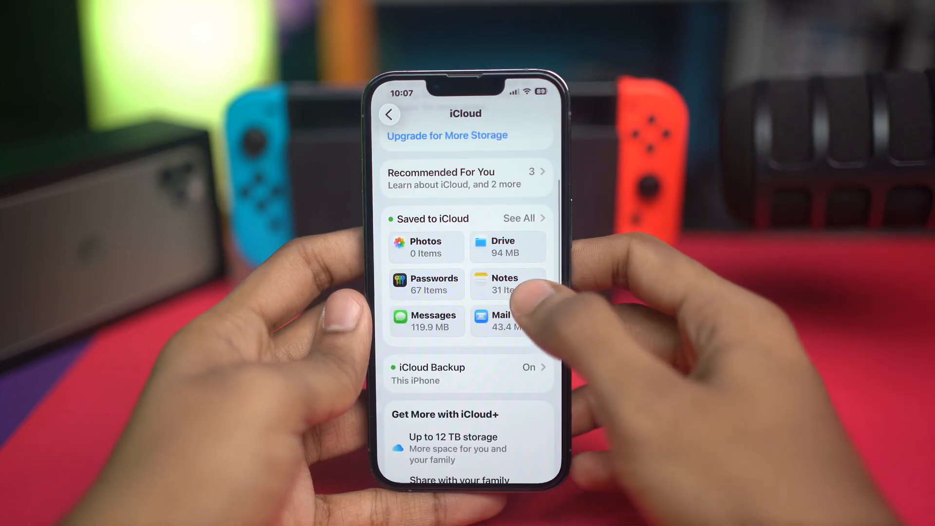
{"action": "left_click", "coordinate": [465, 373]}
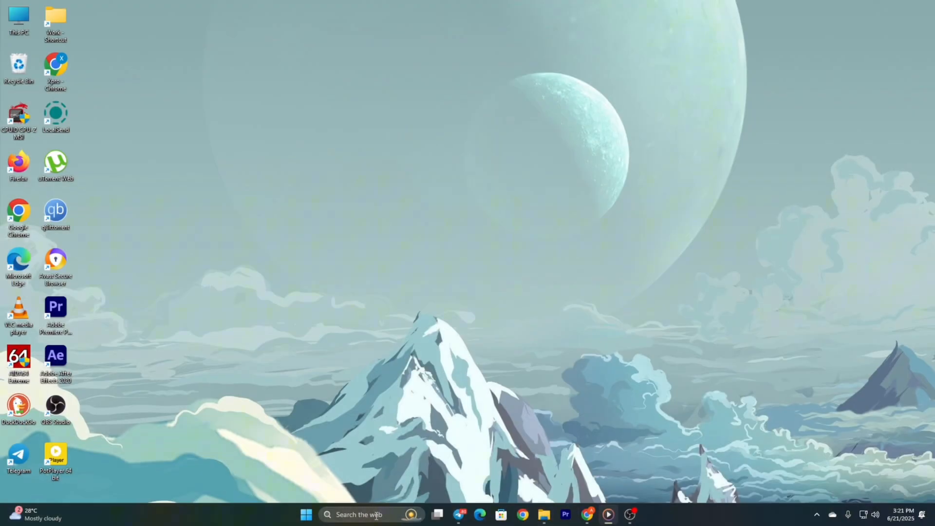
{"action": "left_click", "coordinate": [366, 515]}
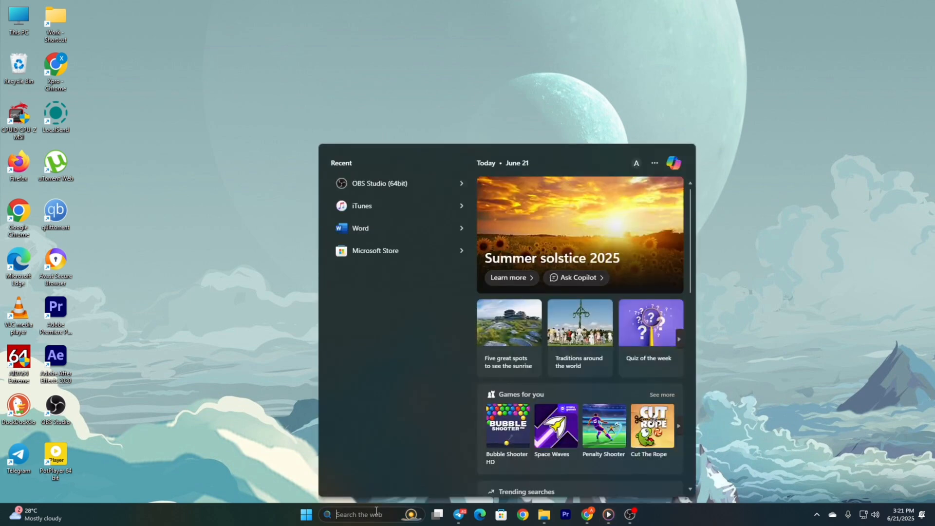
{"action": "type", "text": "microsoft Store"}
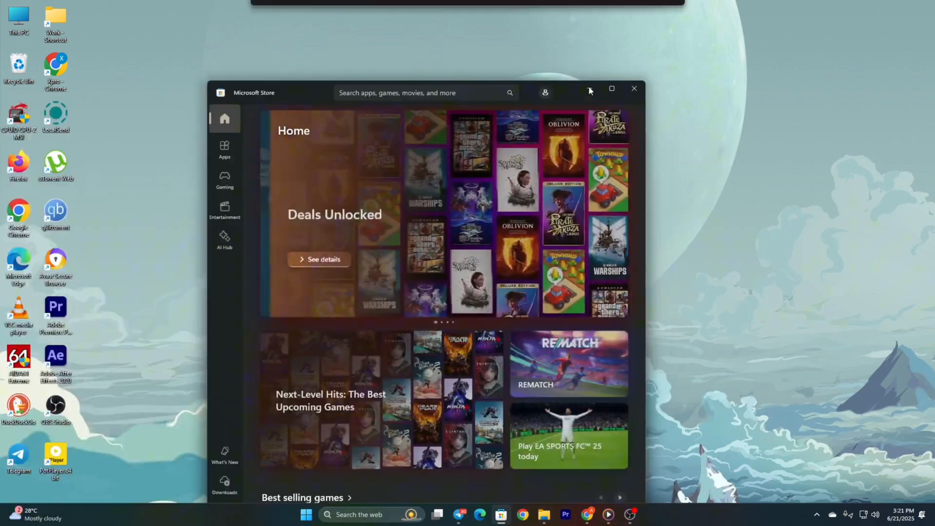
Search the Store for 'iTunes' and show the itunes results listing it as installed.
{"action": "left_click", "coordinate": [589, 89]}
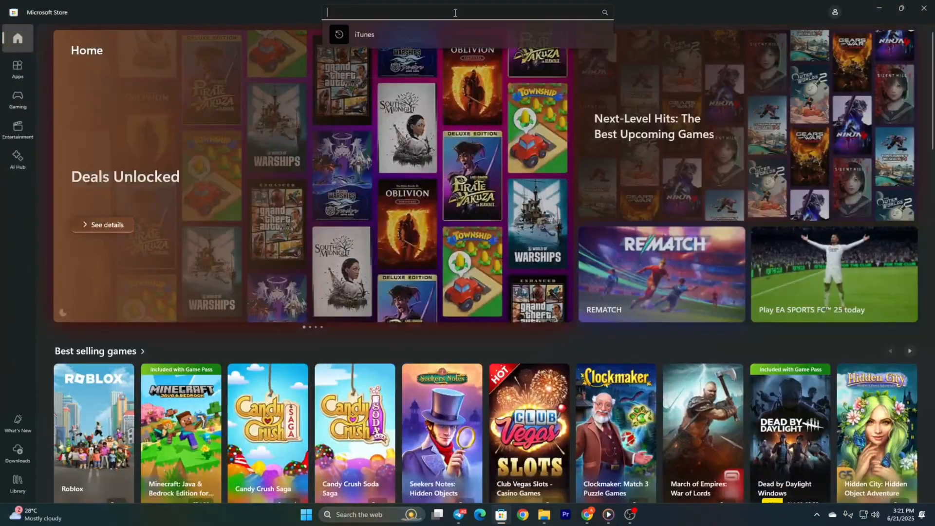
{"action": "type", "text": "iTunes"}
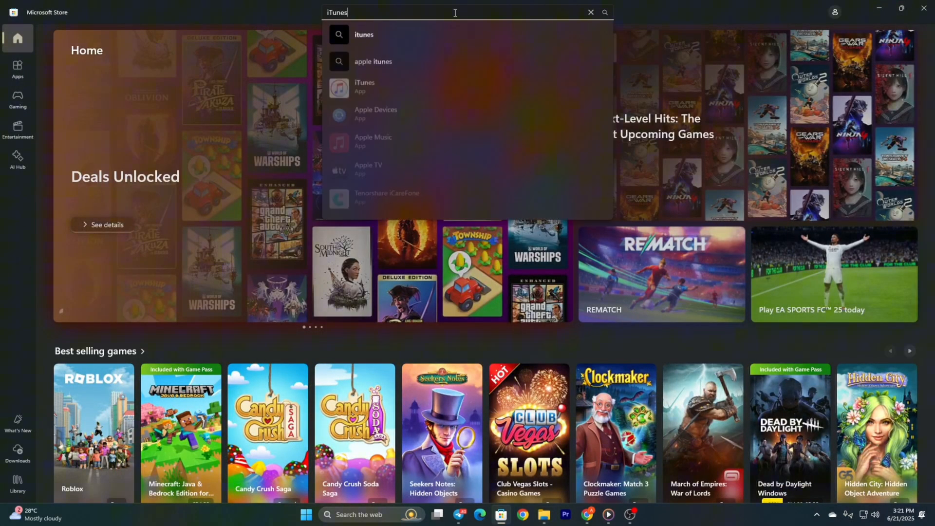
{"action": "left_click", "coordinate": [363, 34]}
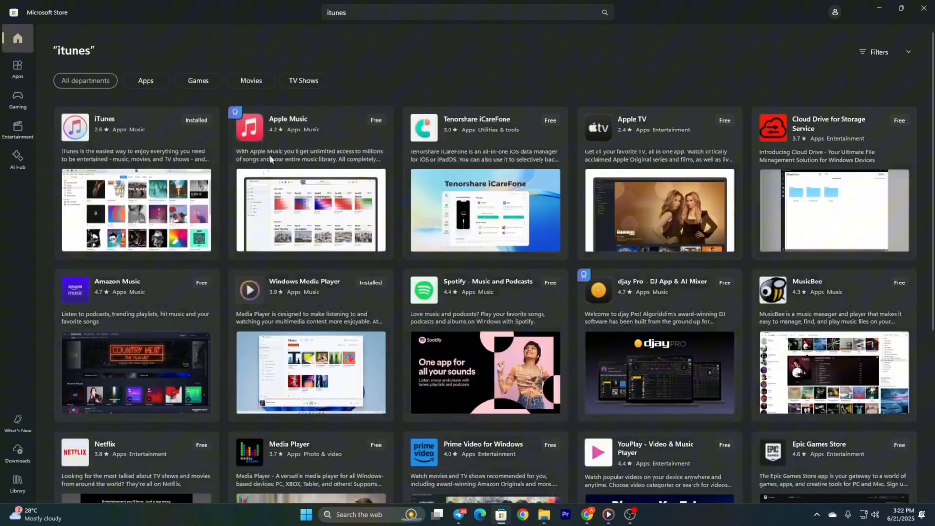
Open the iTunes product page from the results, showing it installed and ready to open.
{"action": "left_click", "coordinate": [104, 124]}
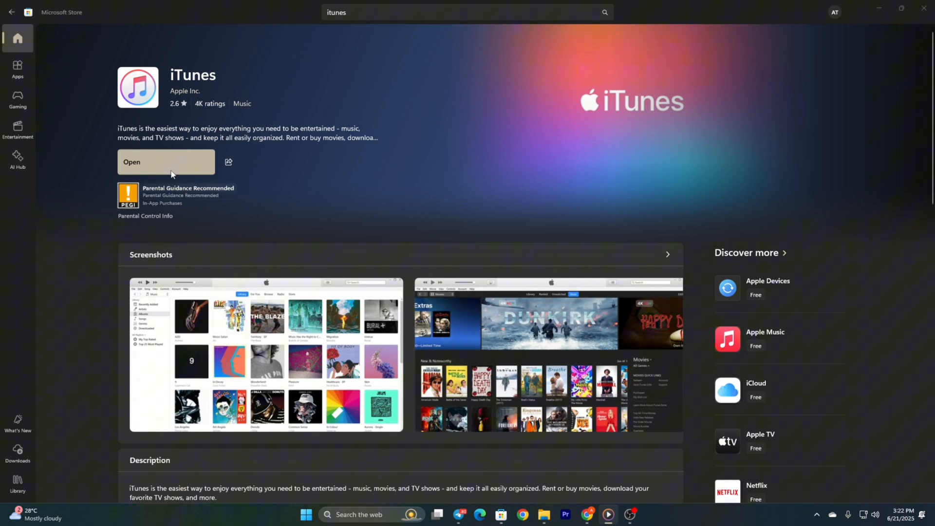
{"action": "mouse_move", "coordinate": [373, 180]}
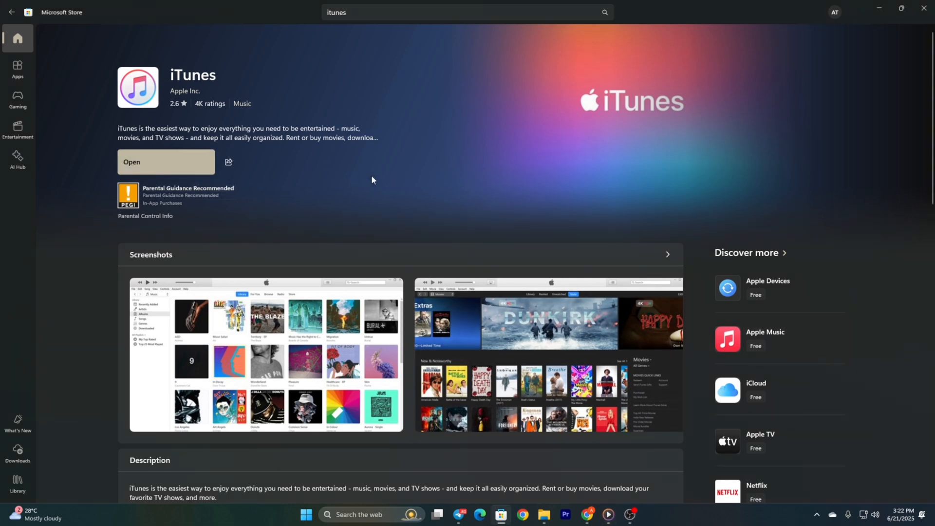
{"action": "mouse_move", "coordinate": [872, 32]}
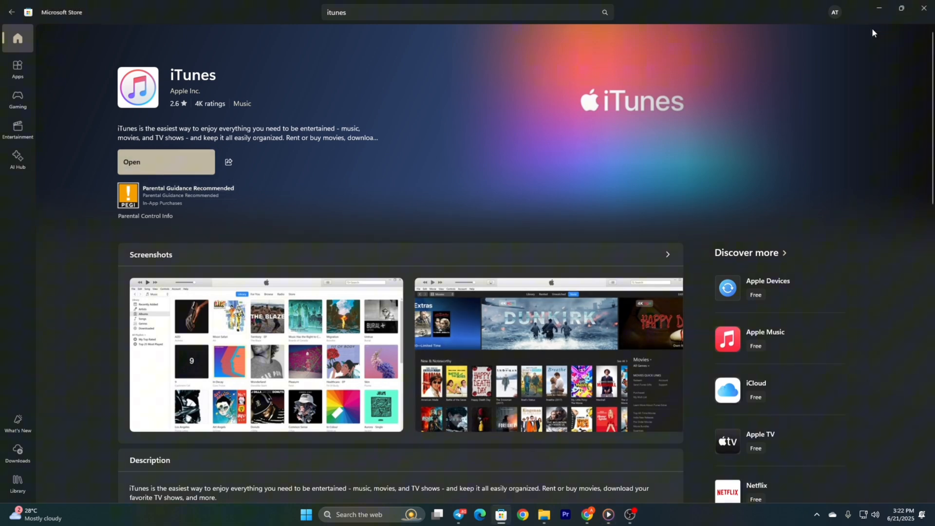